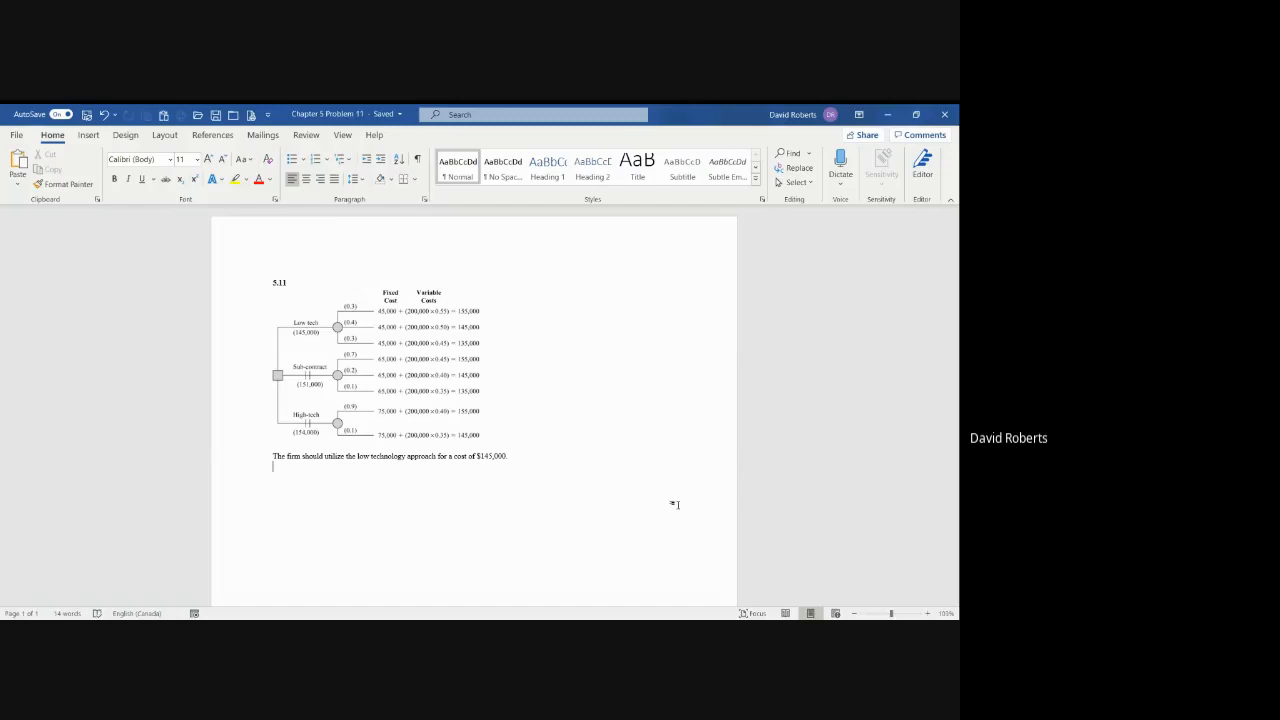
Pick the Draw pen and ink a small tick beside the first low-tech outcome row
{"action": "left_click", "coordinate": [532, 114]}
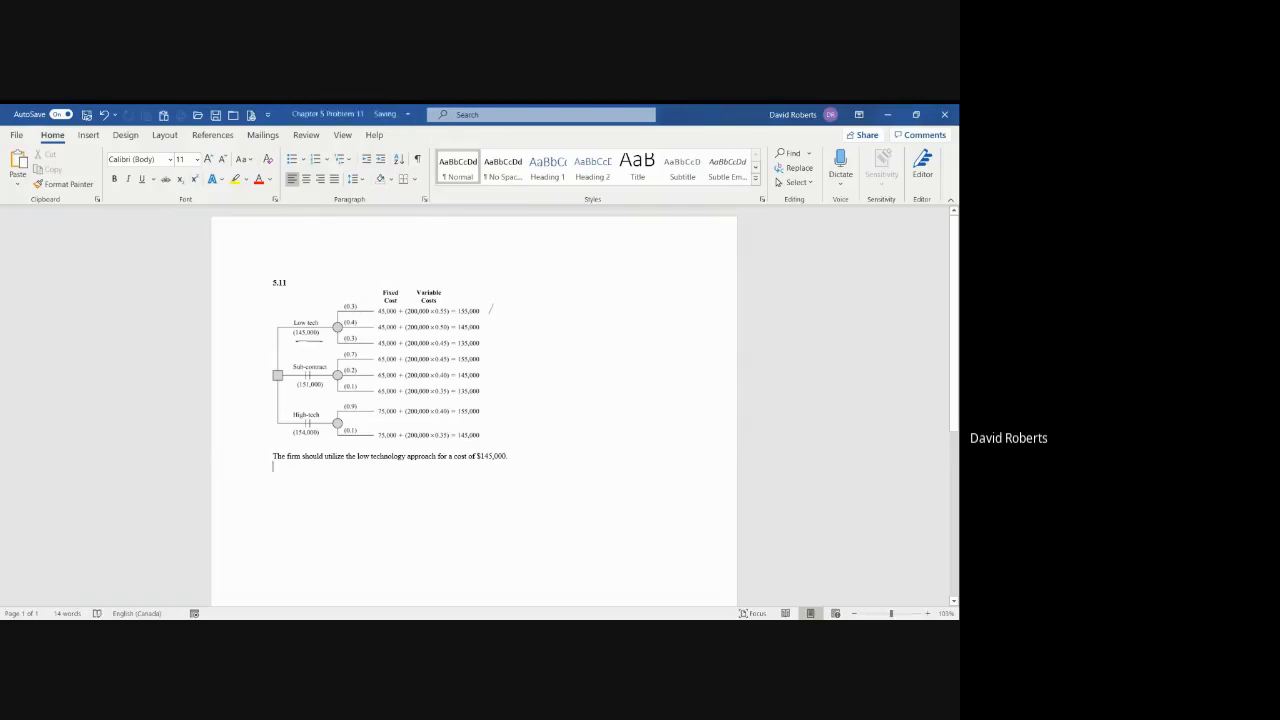
{"action": "mouse_move", "coordinate": [490, 308]}
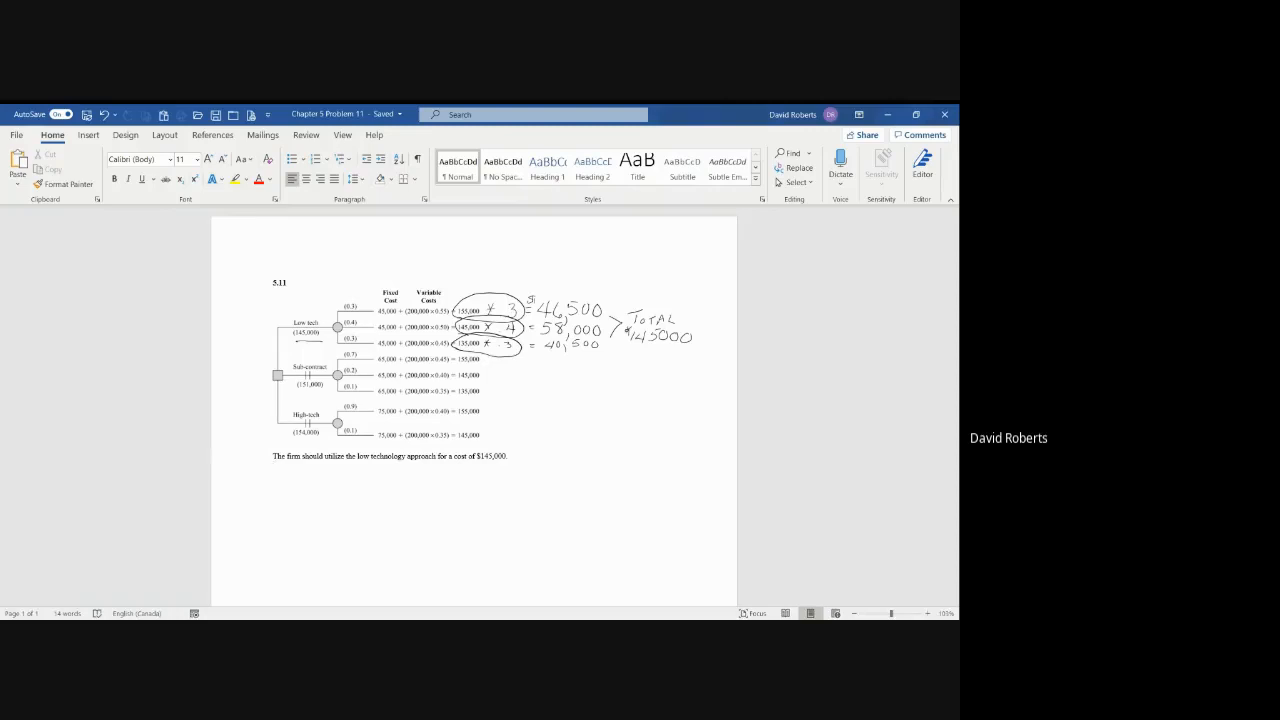
Circle the three low-tech costs and handwrite weighted costs 46,500, 58,000, 40,500 with TOTAL 145000
{"action": "left_click", "coordinate": [272, 468]}
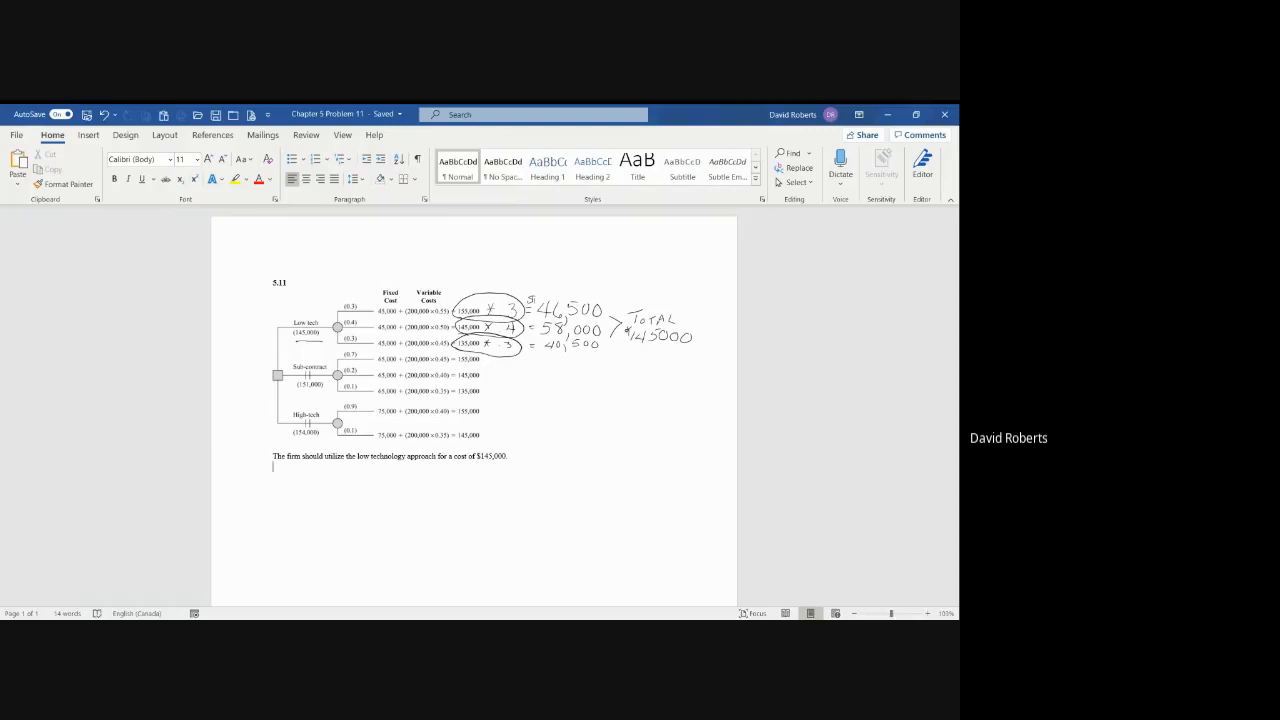